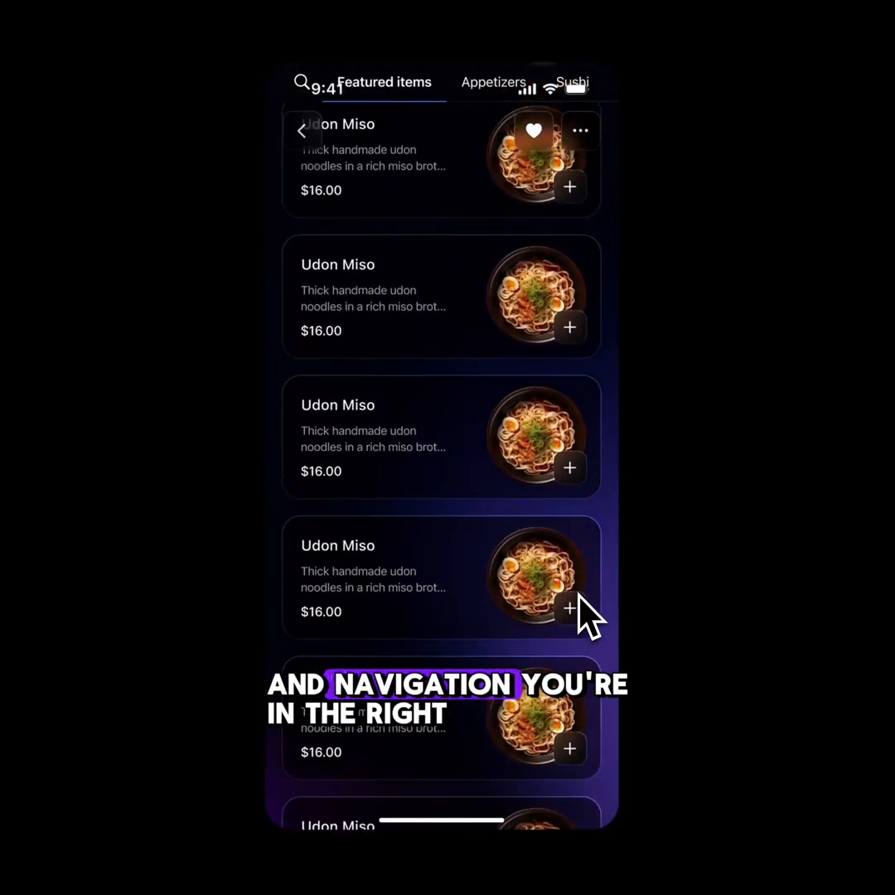
# - Set the status/nav bar's scroll position to Fixed so it stays in place
pyautogui.scroll(-3)
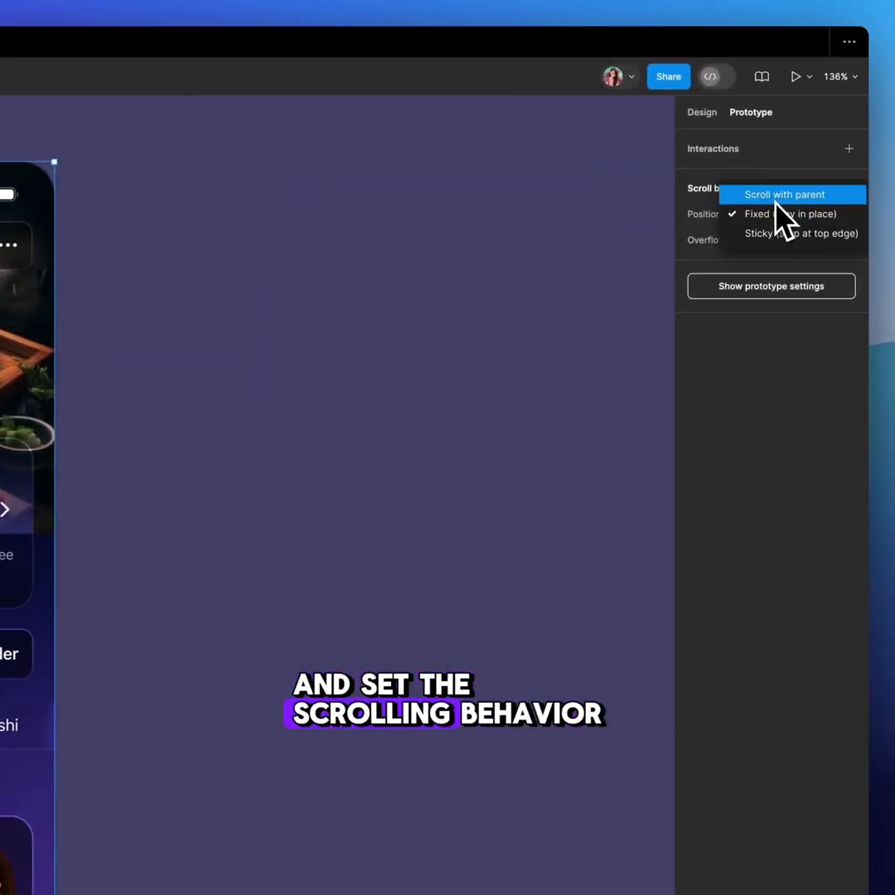
pyautogui.click(784, 195)
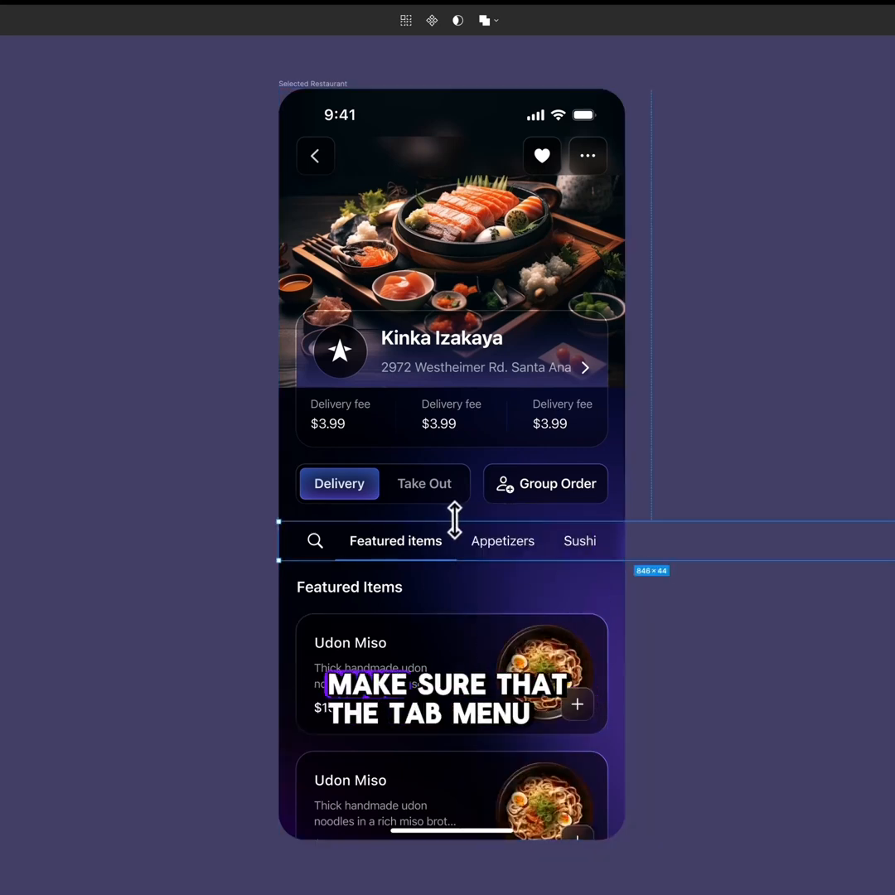
# - Set the tab menu's scroll position to Sticky (stop at top edge) and preview it
pyautogui.moveTo(454, 522); pyautogui.dragTo(454, 534)
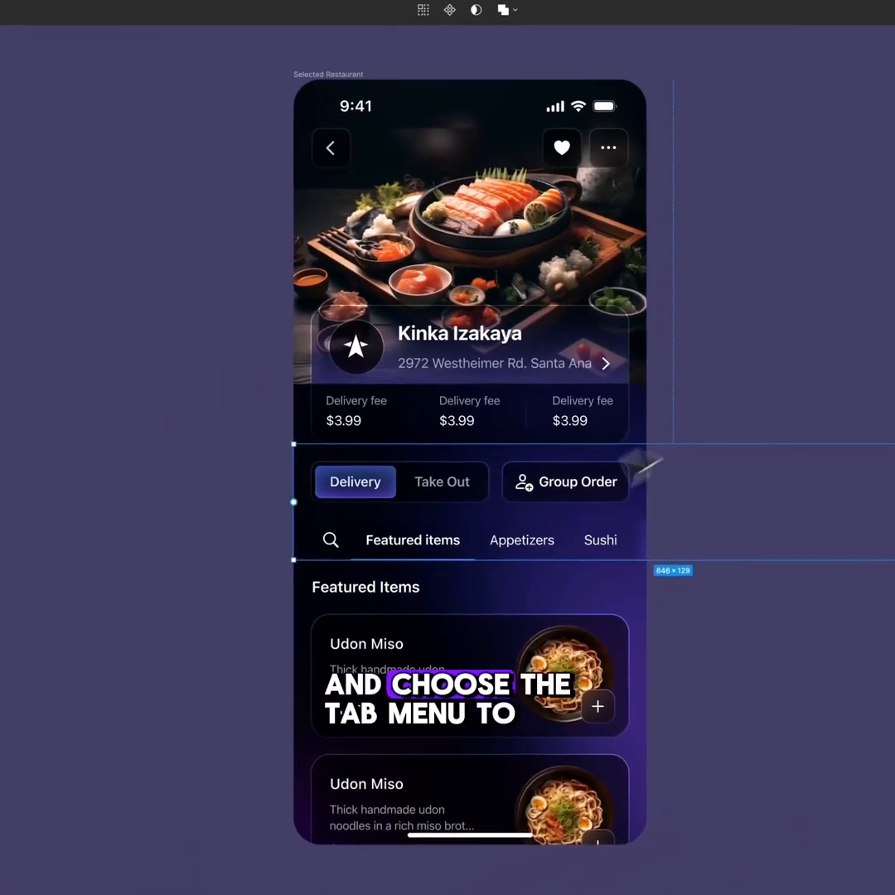
pyautogui.click(746, 272)
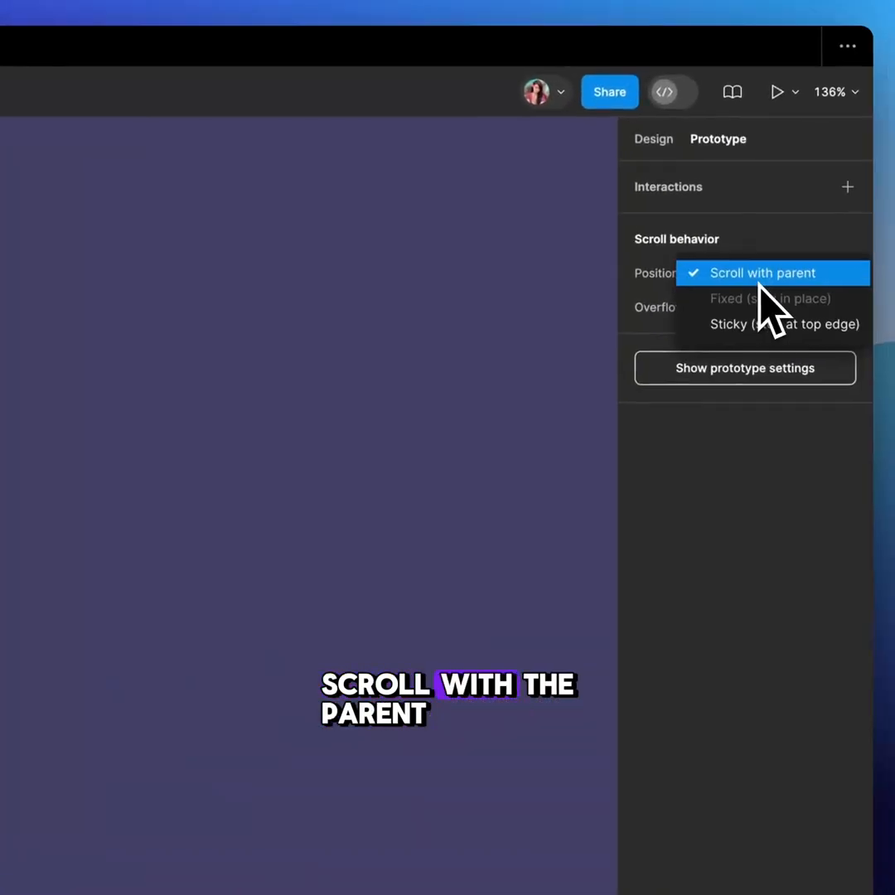
pyautogui.click(776, 93)
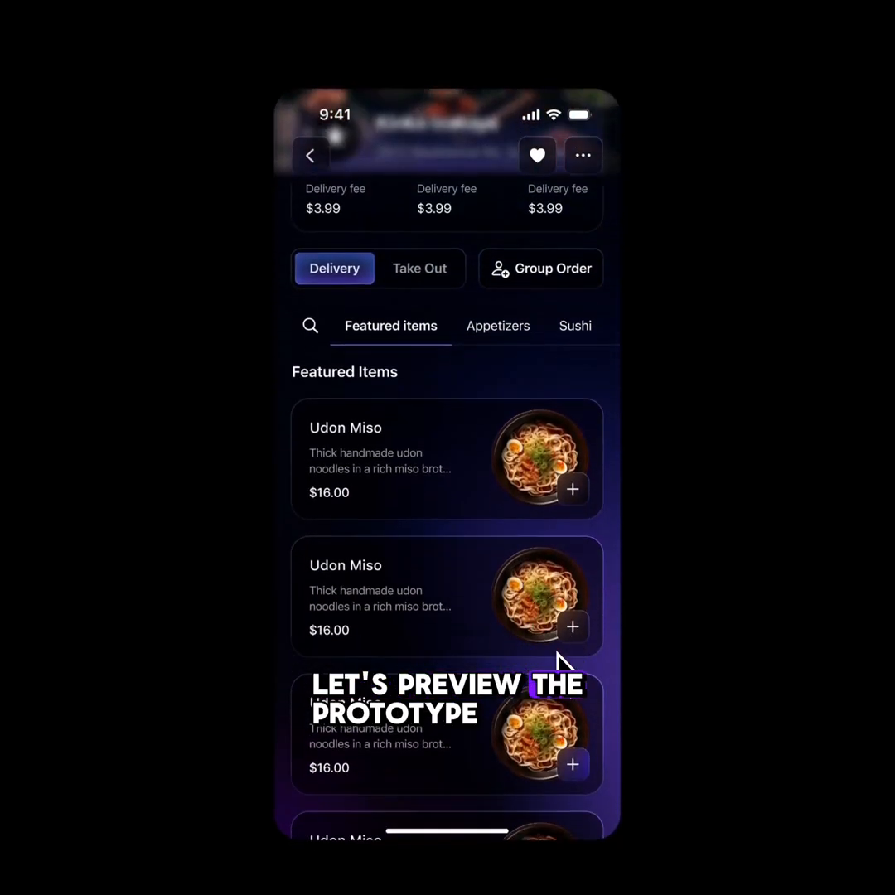